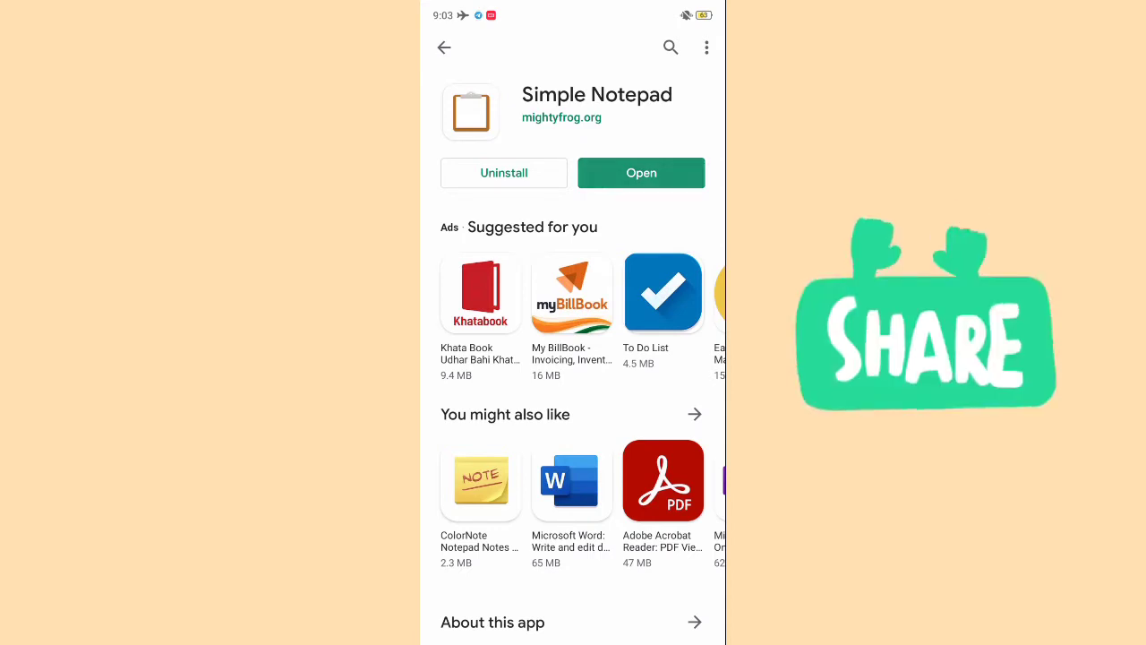
- Launch the newly installed Simple Notepad from its Play Store page
click(642, 173)
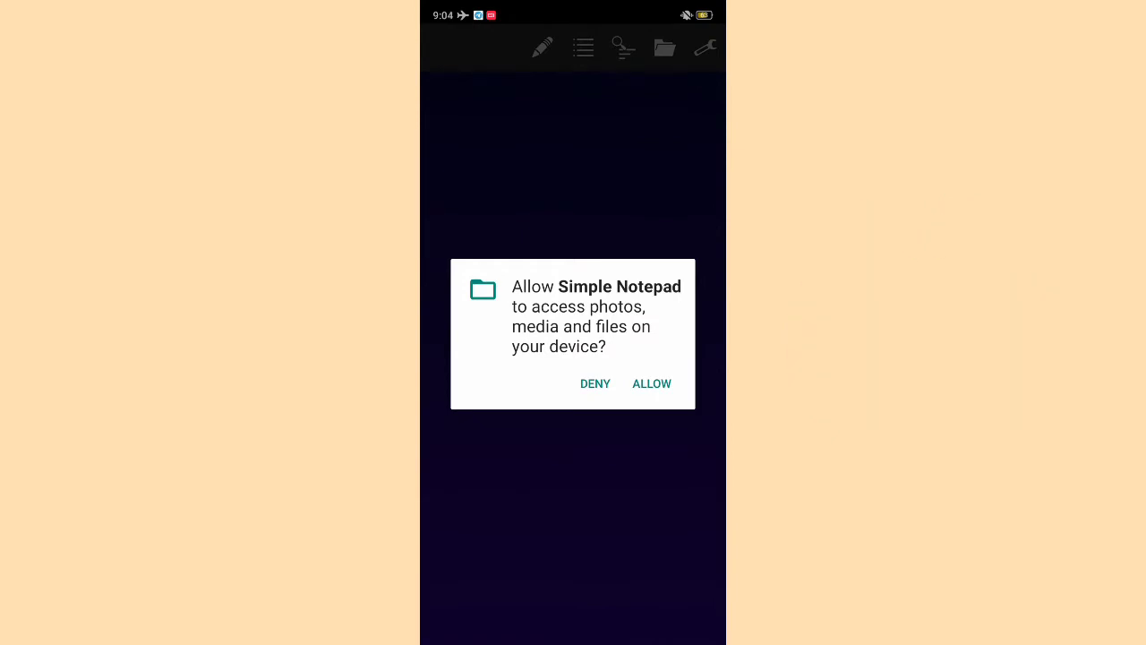
- Allow storage access, then start a new empty checklist
click(651, 383)
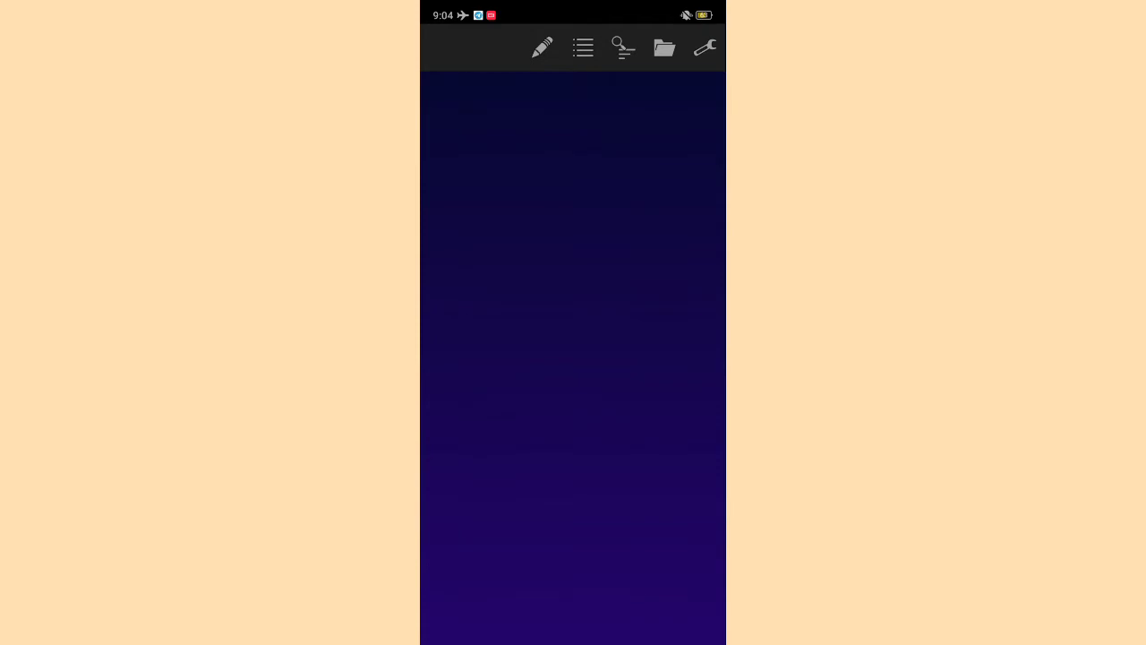
click(543, 47)
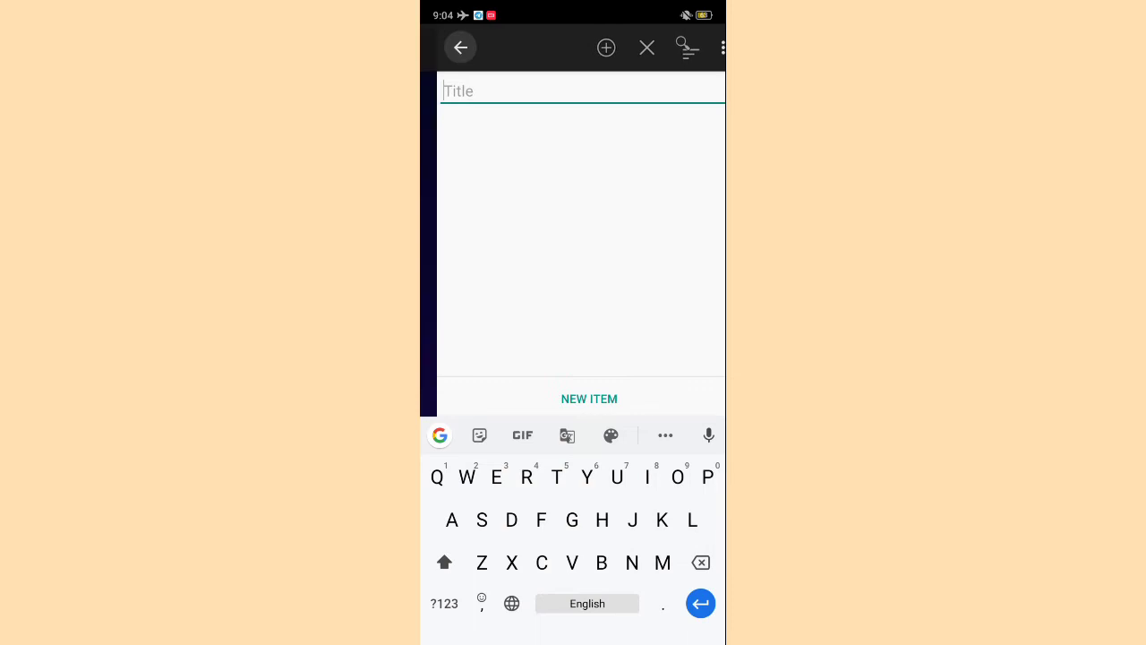
- Leave the checklist and browse Settings > Tools import/export, returning to the main screen
click(647, 47)
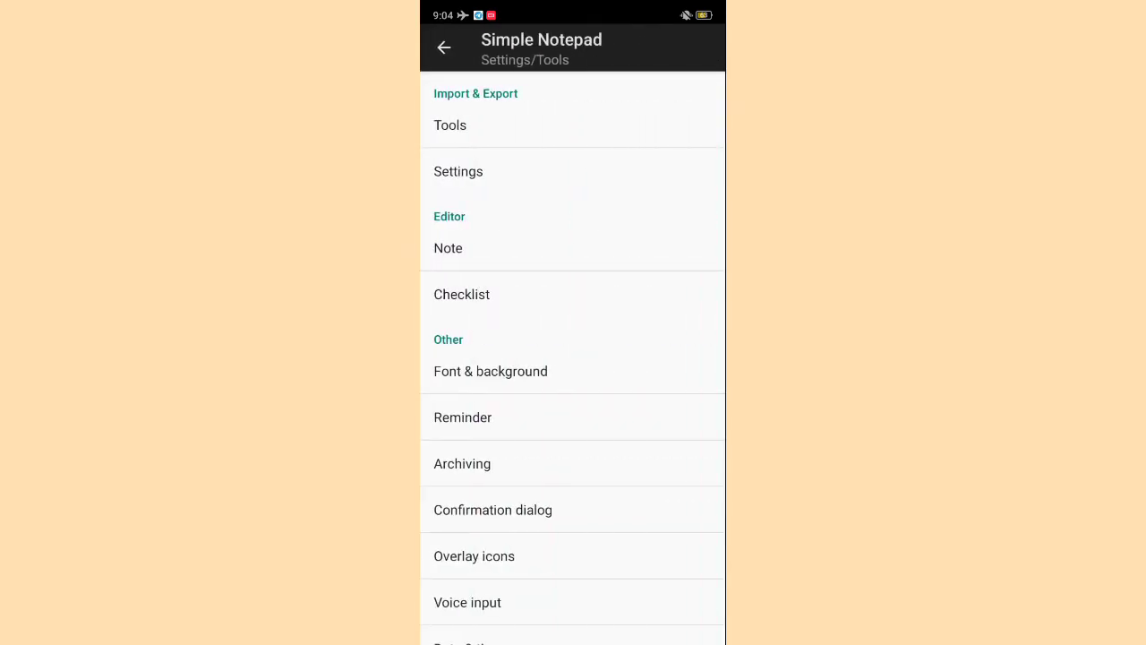
scroll(up, 3)
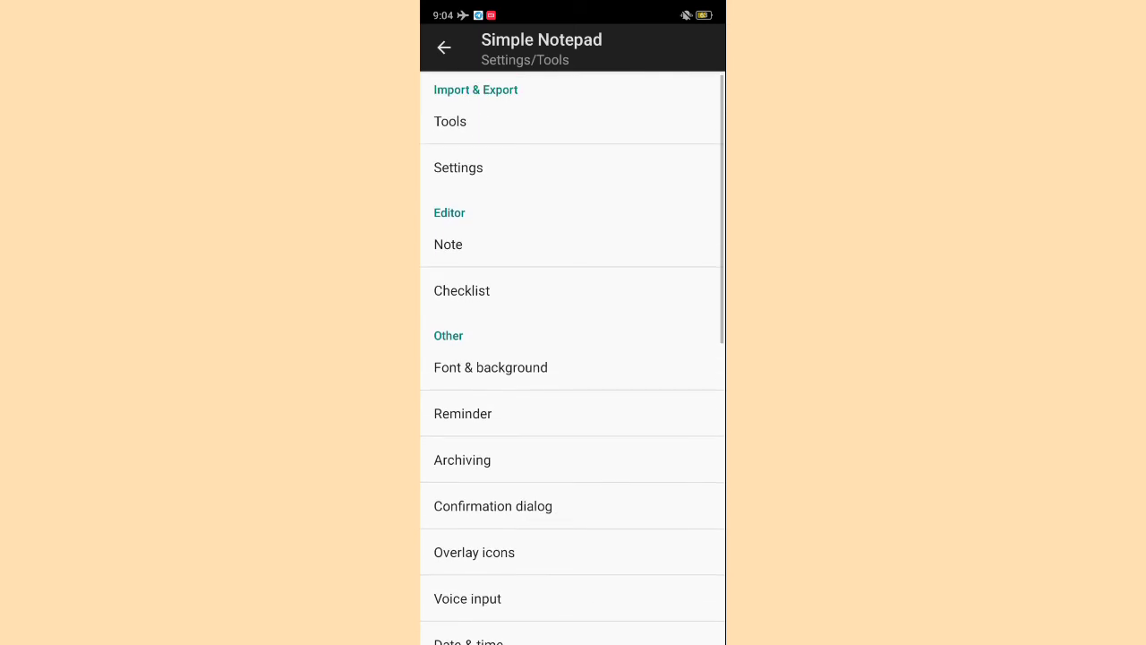
click(450, 121)
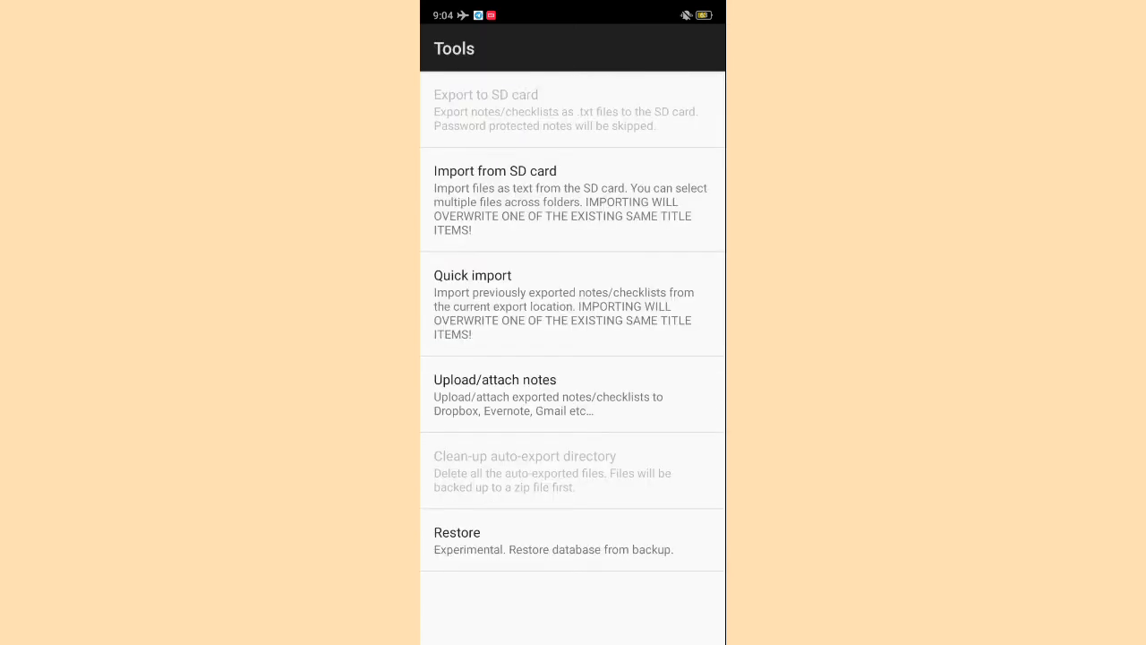
click(493, 48)
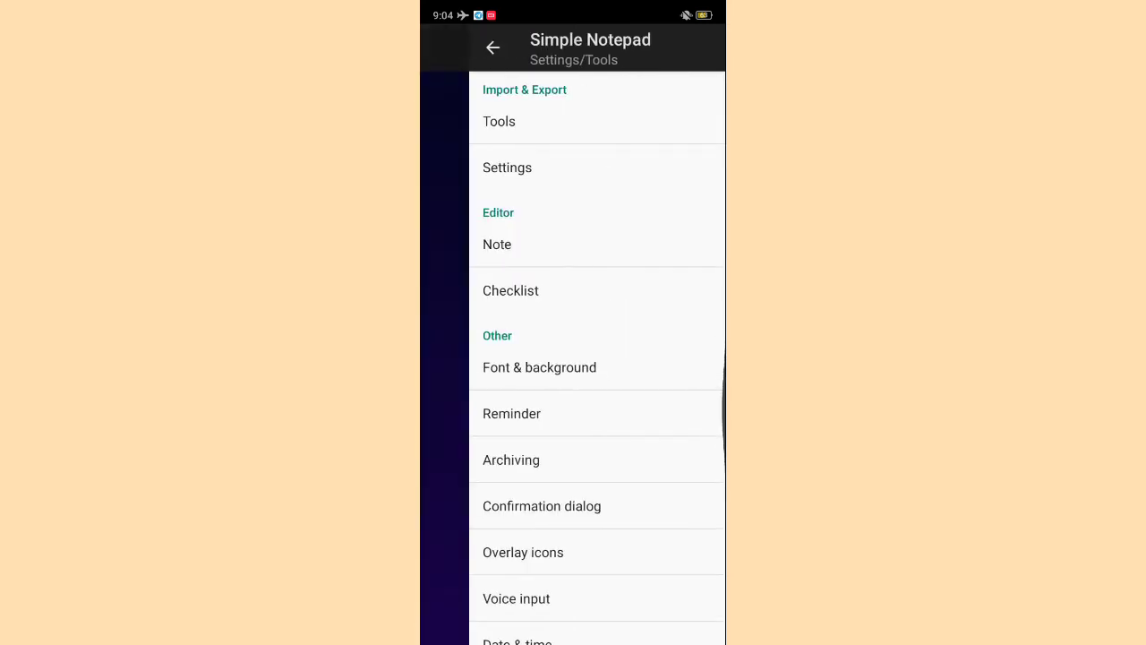
click(493, 48)
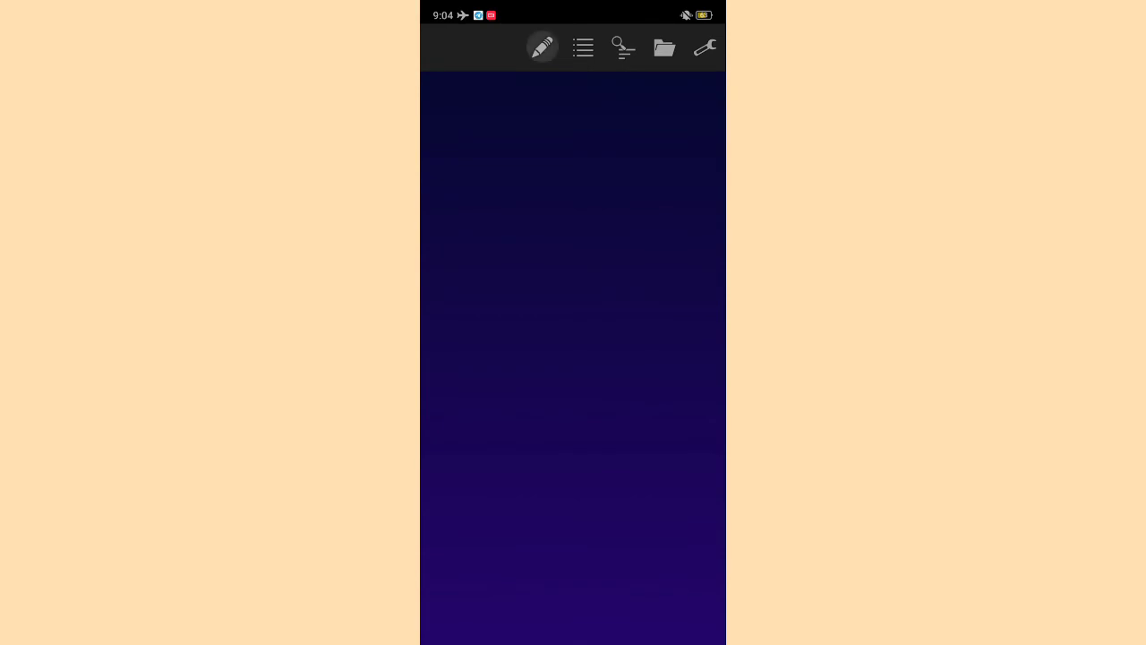
- Start a new blank note with empty Title and Note fields
click(541, 47)
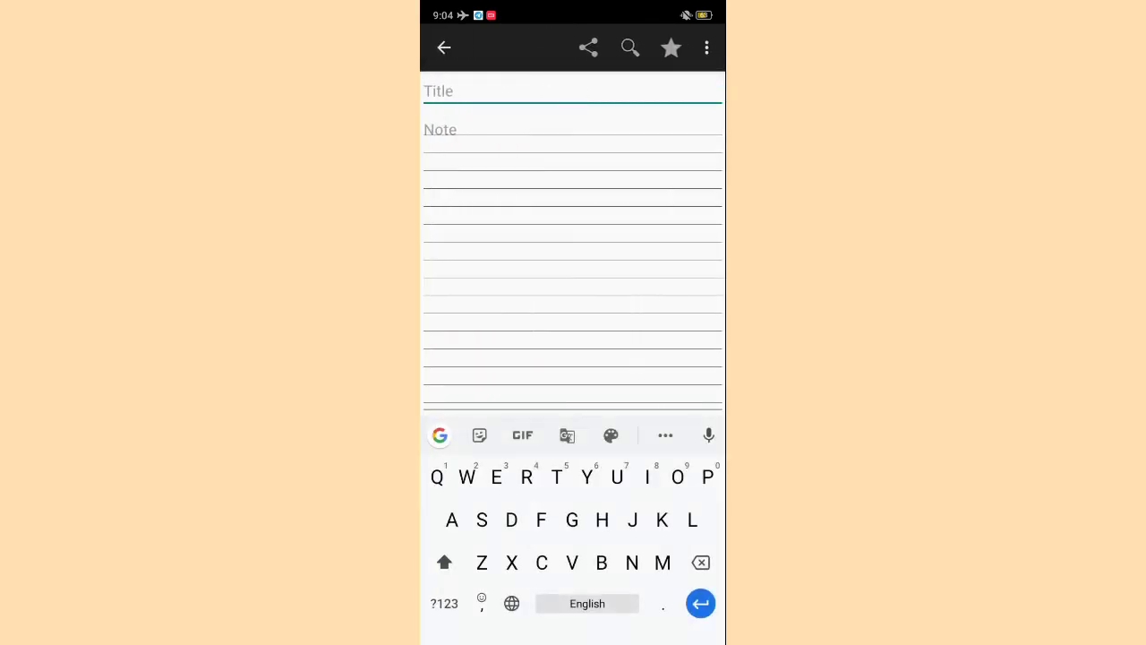